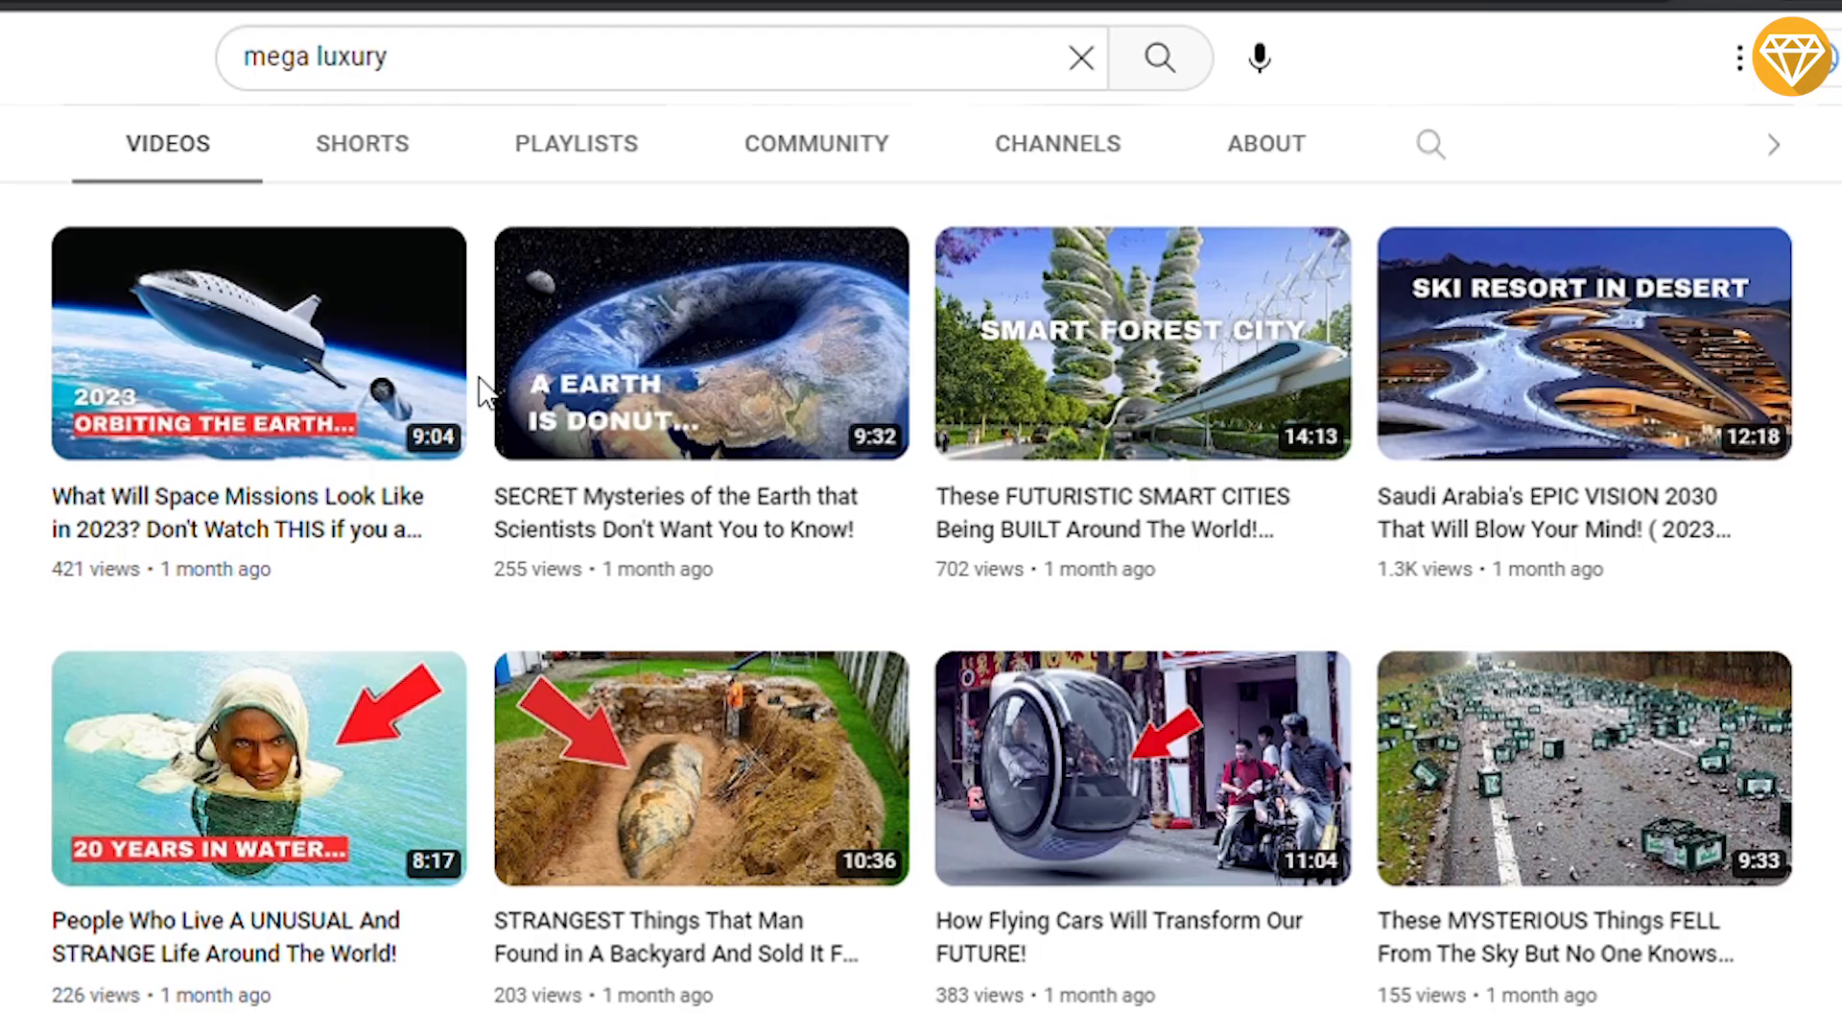
{"action": "mouse_move", "coordinate": [259, 343]}
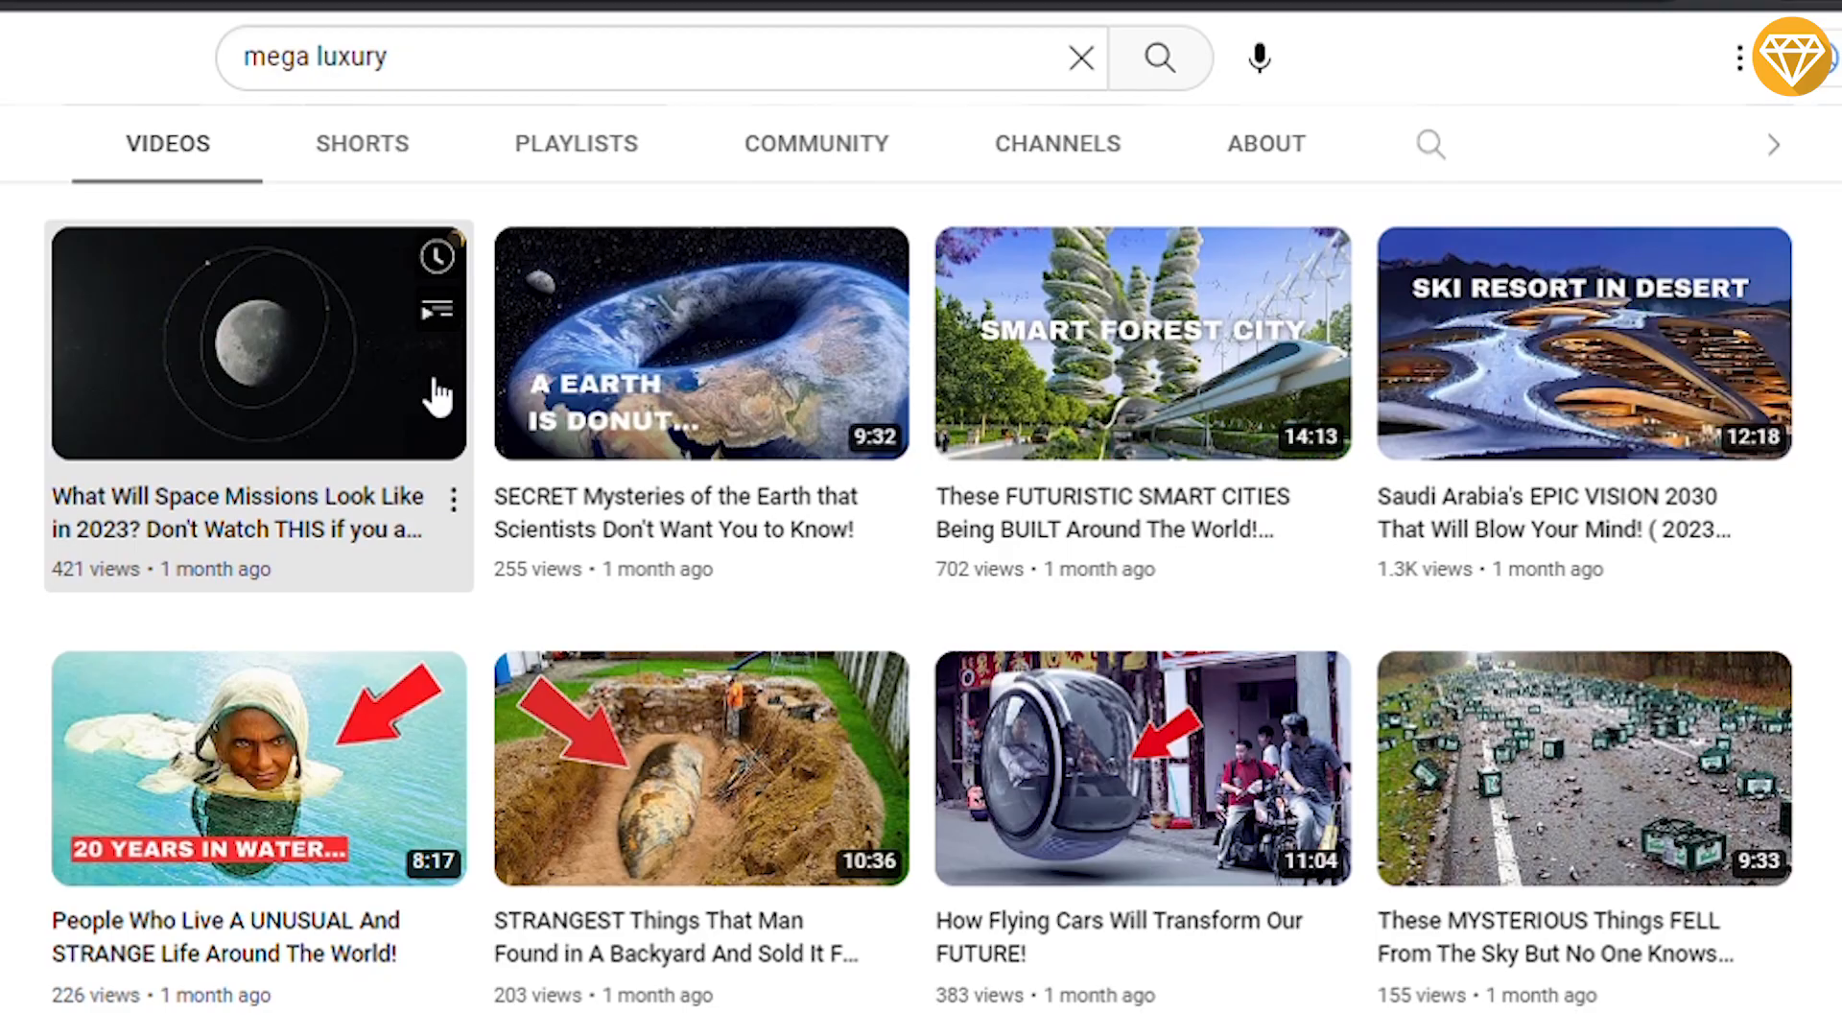
- Start playing 'What Will Space Missions Look Like in 2023?' from the channel's Videos grid
{"action": "left_click", "coordinate": [257, 342]}
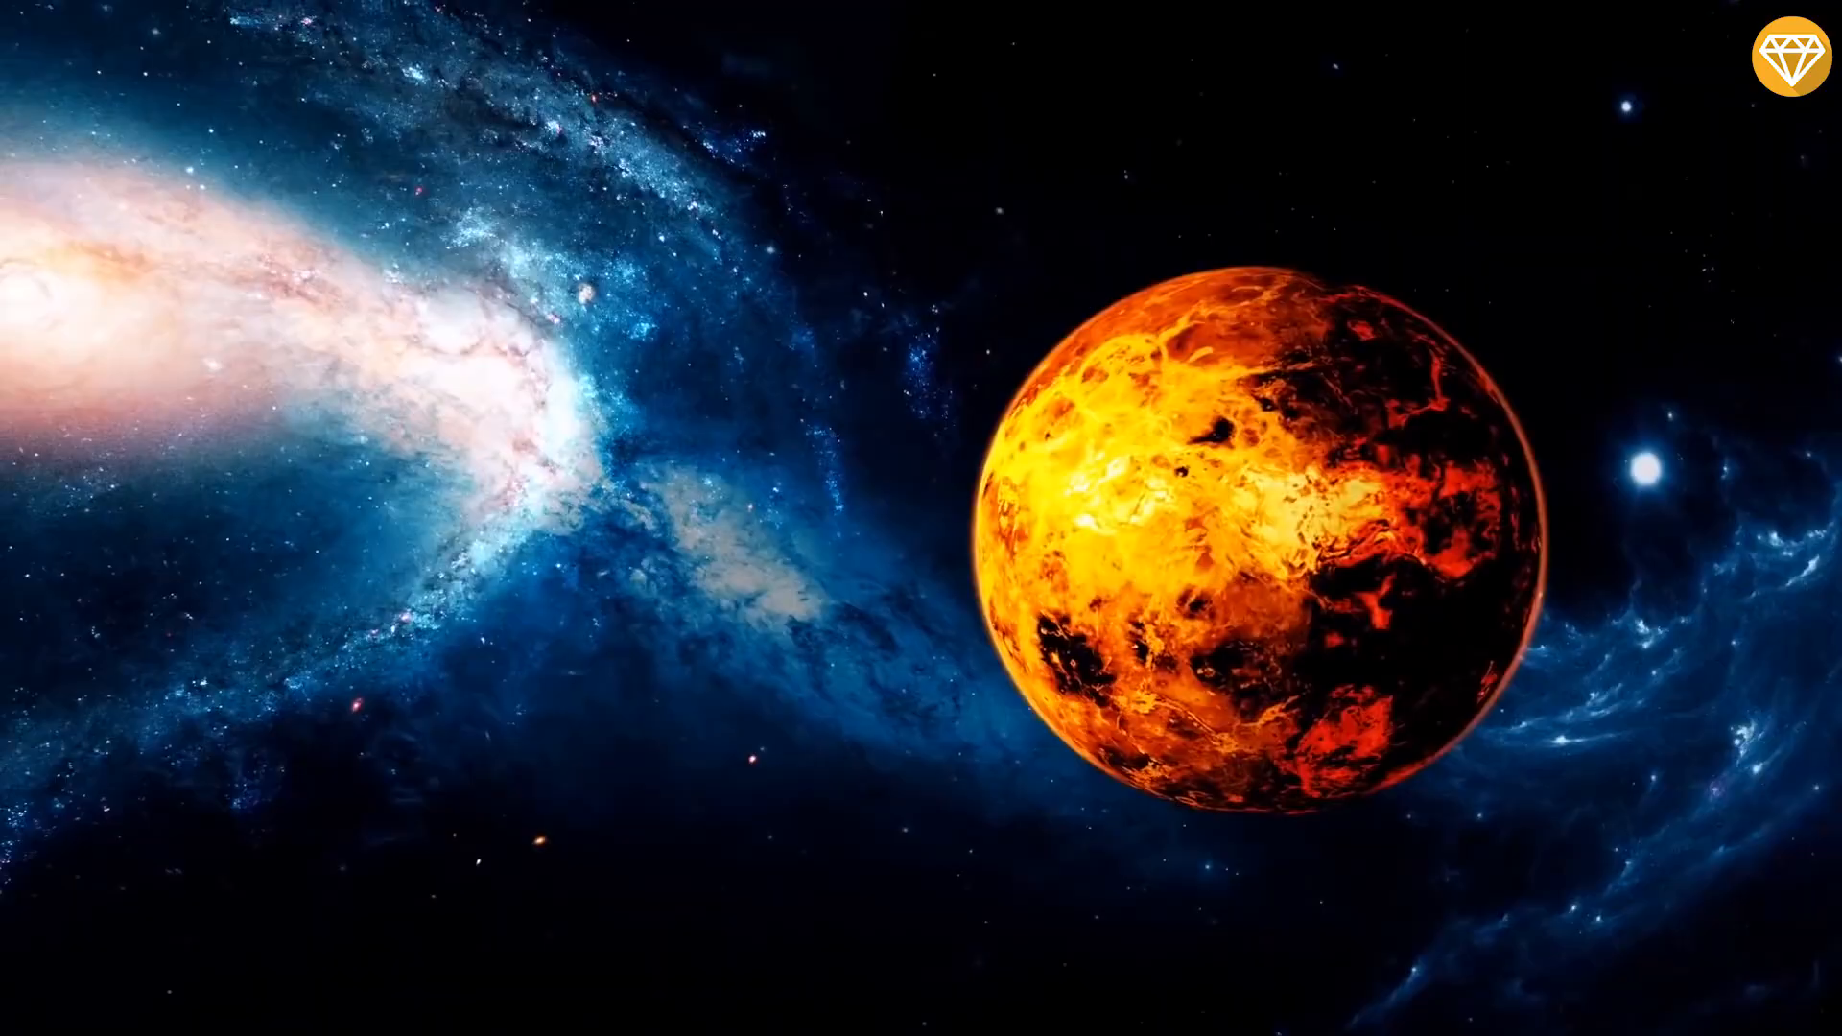